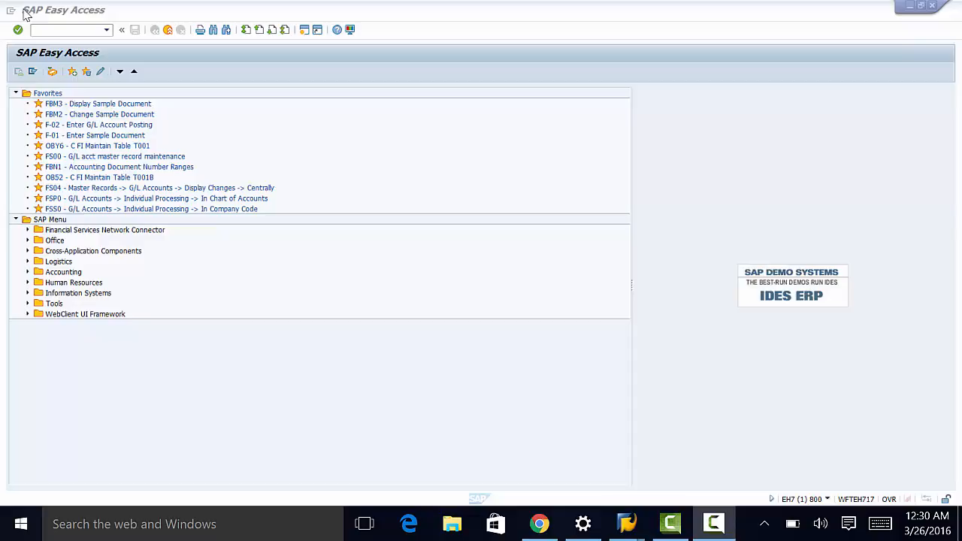
{"action": "mouse_move", "coordinate": [66, 10]}
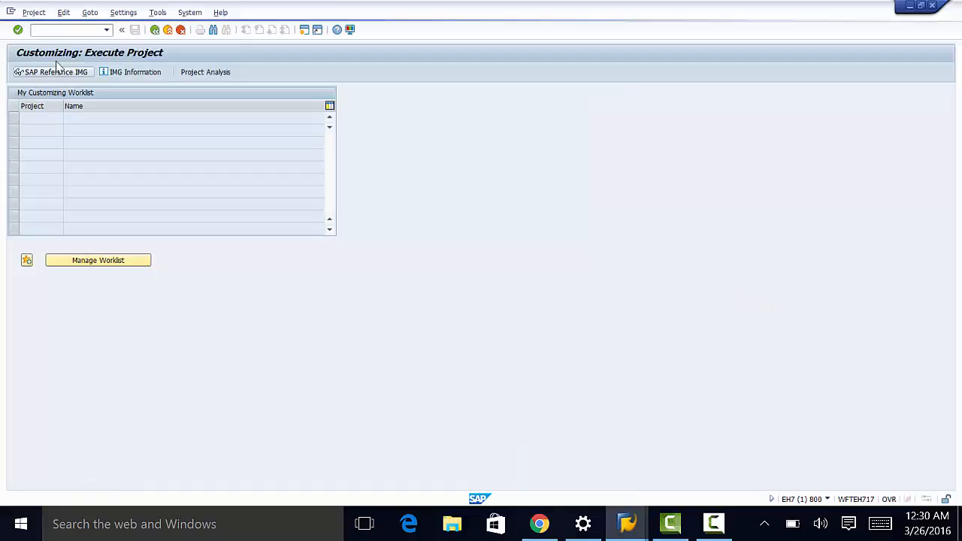
Step: Expand the SAP Reference IMG through Plant Maintenance and Customer Service, Master Data, and Technical Objects
{"action": "left_click", "coordinate": [53, 71]}
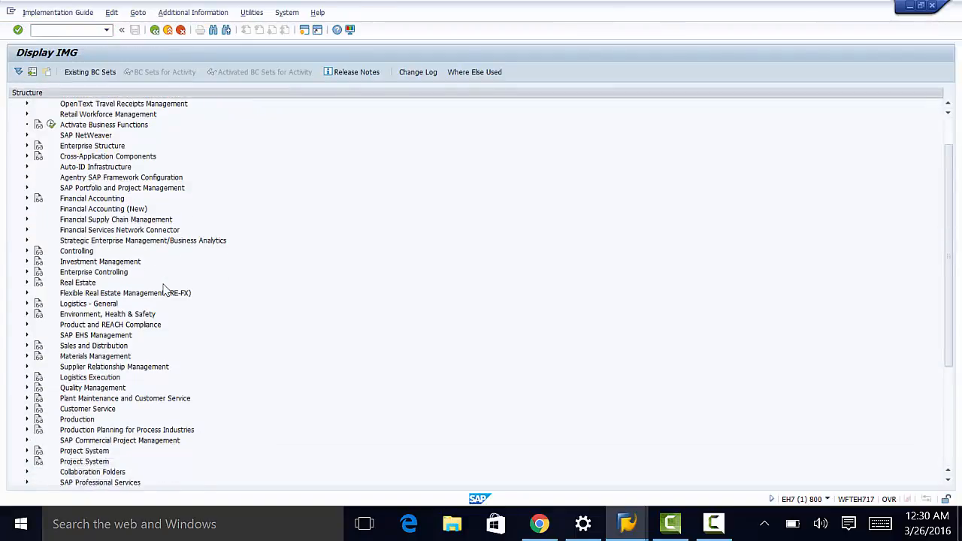
{"action": "scroll", "scroll_direction": "down", "scroll_amount": 3}
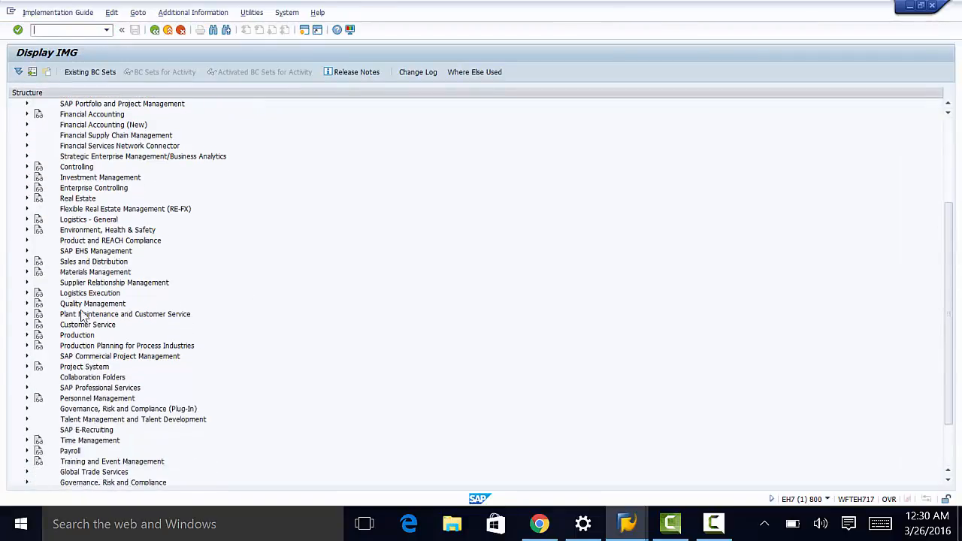
{"action": "left_click", "coordinate": [27, 314]}
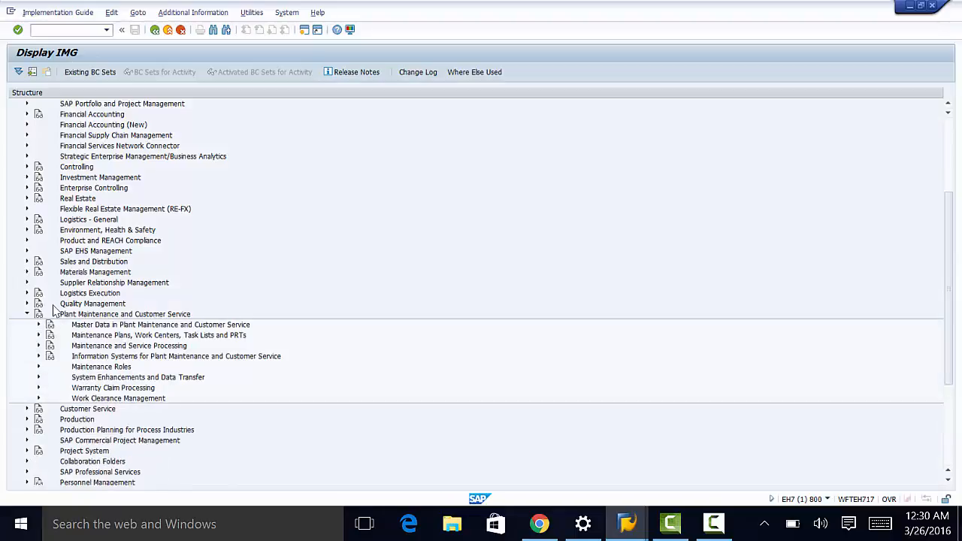
{"action": "mouse_move", "coordinate": [34, 284]}
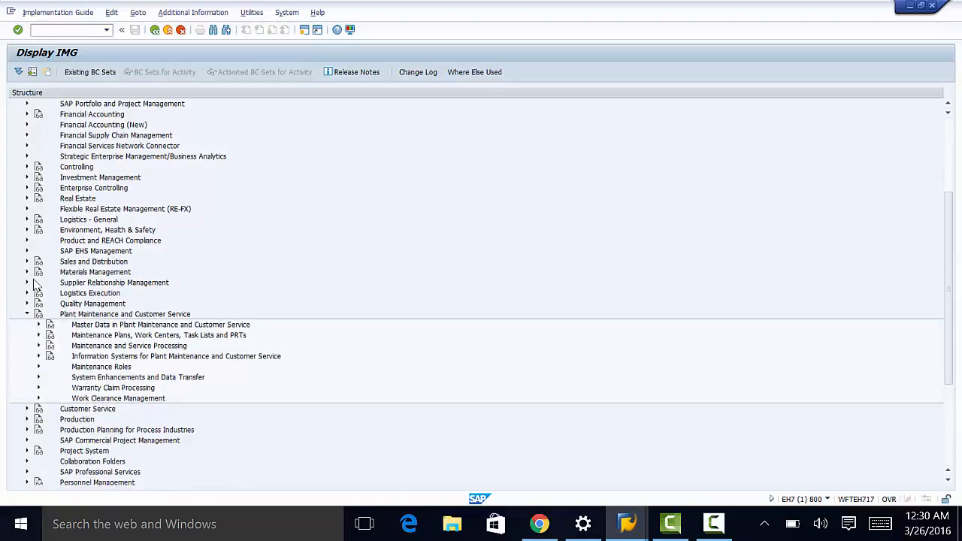
{"action": "left_click", "coordinate": [38, 325]}
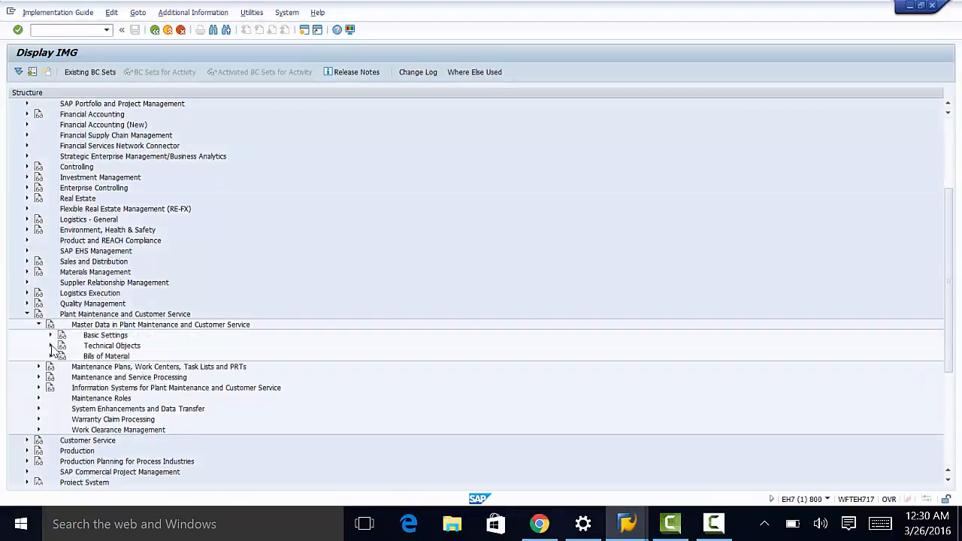
{"action": "left_click", "coordinate": [51, 346]}
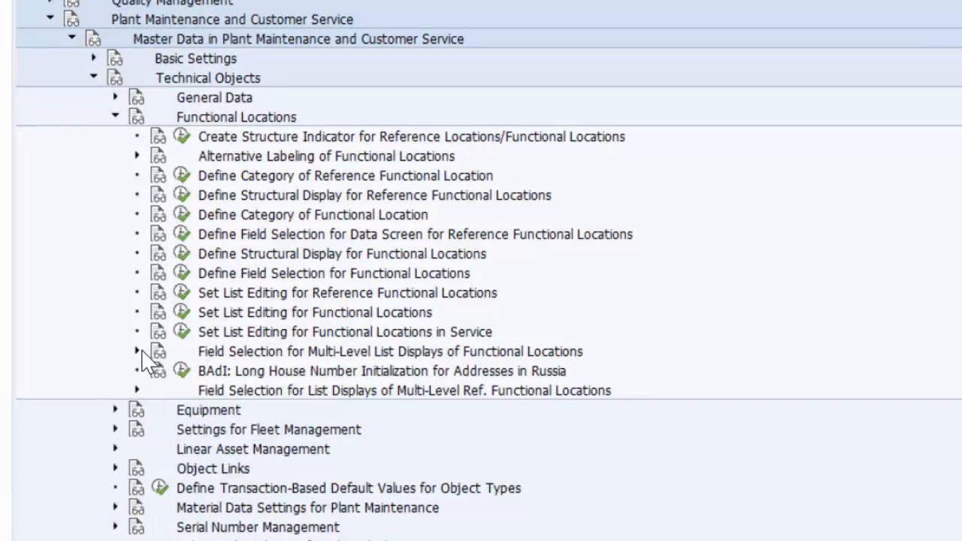
Step: Expand 'Field Selection for Multi-Level List Displays of Functional Locations' to list its activities
{"action": "left_click", "coordinate": [137, 351]}
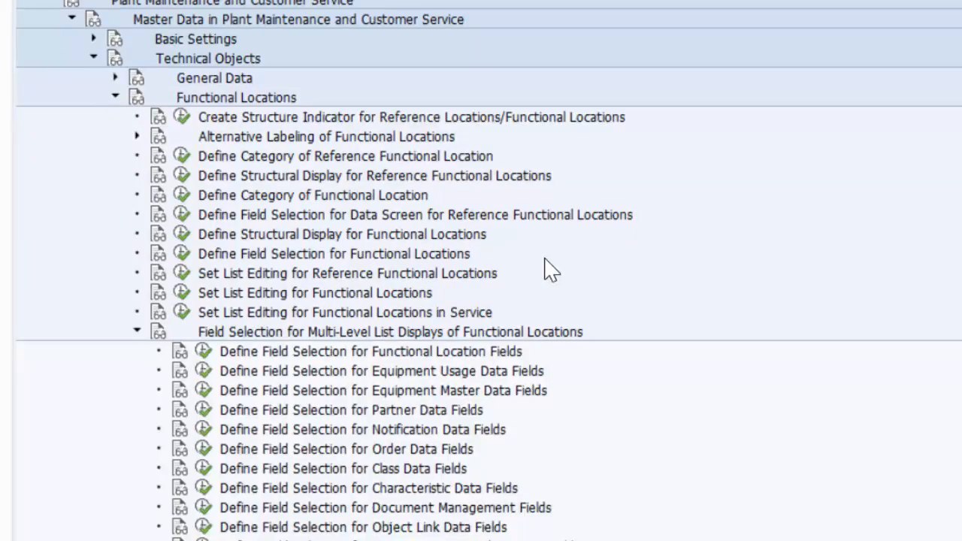
{"action": "scroll", "scroll_direction": "down", "scroll_amount": 3}
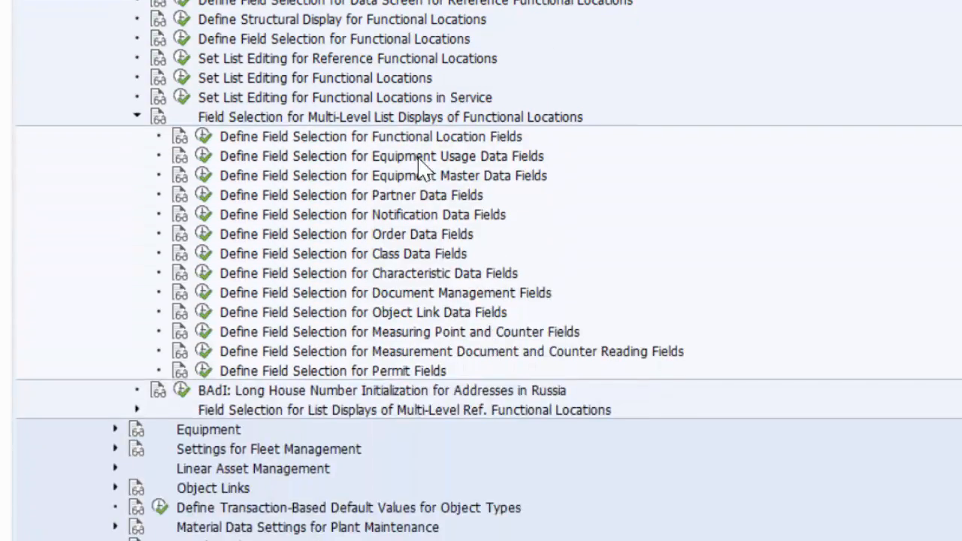
{"action": "mouse_move", "coordinate": [391, 192]}
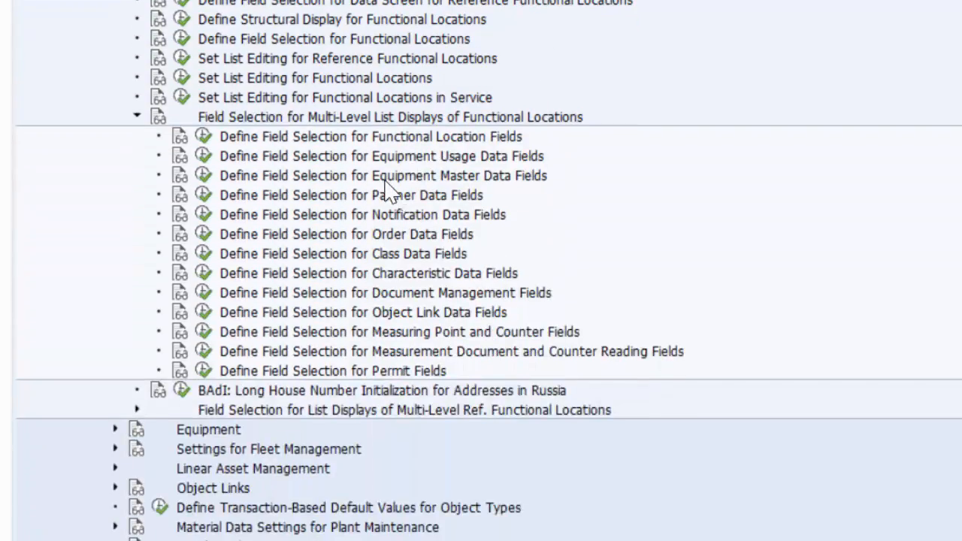
{"action": "mouse_move", "coordinate": [404, 322]}
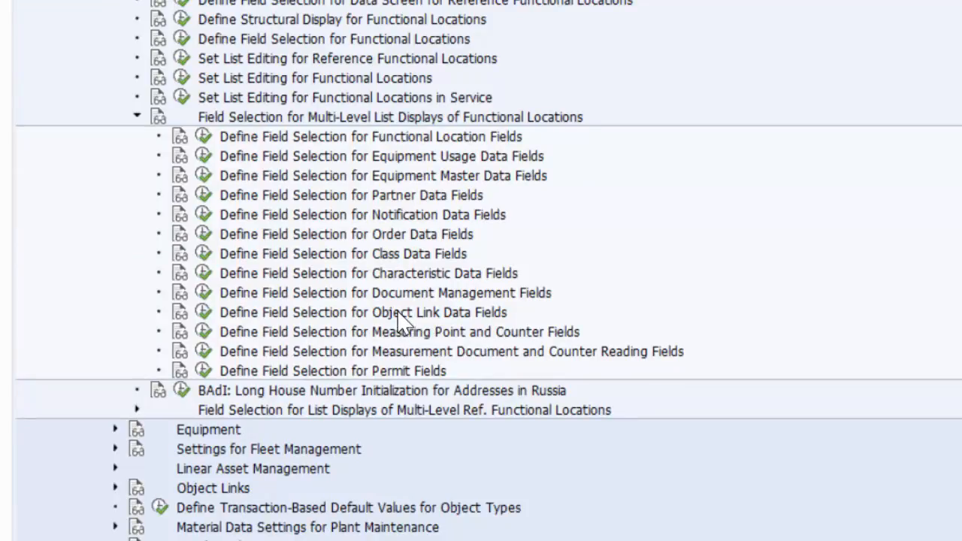
{"action": "mouse_move", "coordinate": [409, 297]}
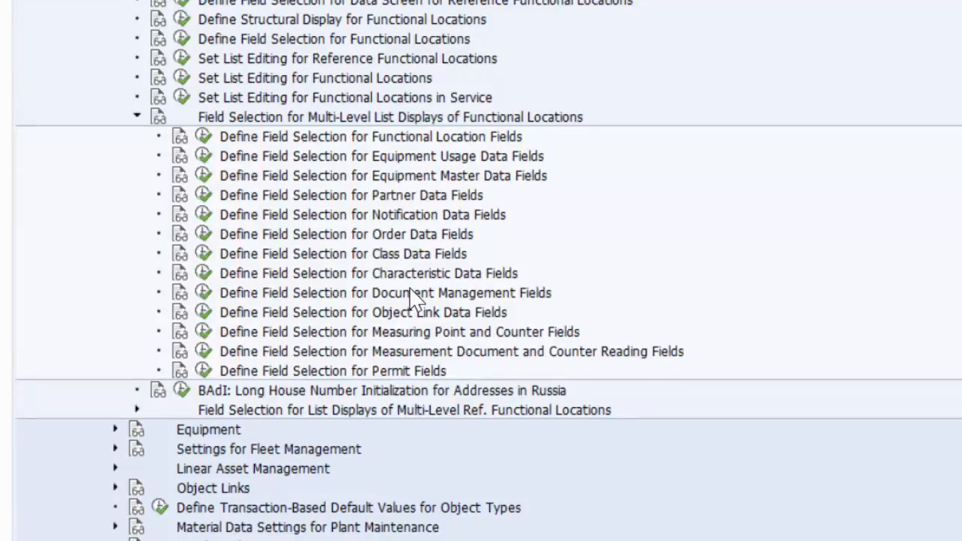
{"action": "mouse_move", "coordinate": [402, 342]}
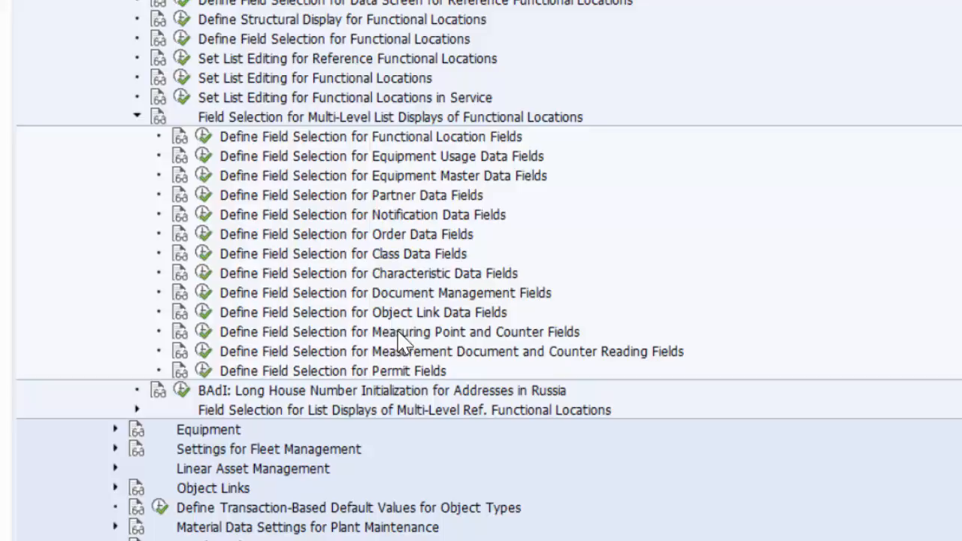
{"action": "mouse_move", "coordinate": [511, 335]}
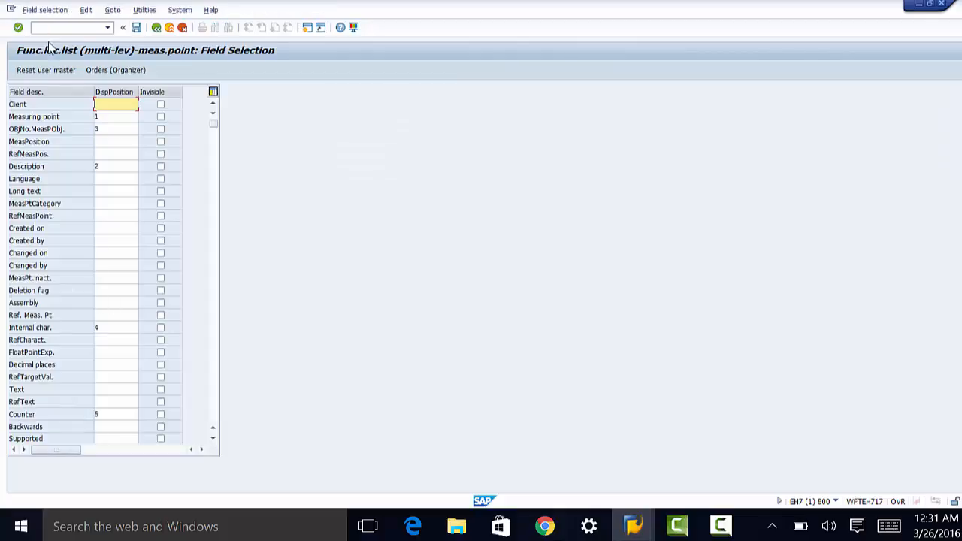
{"action": "mouse_move", "coordinate": [36, 86]}
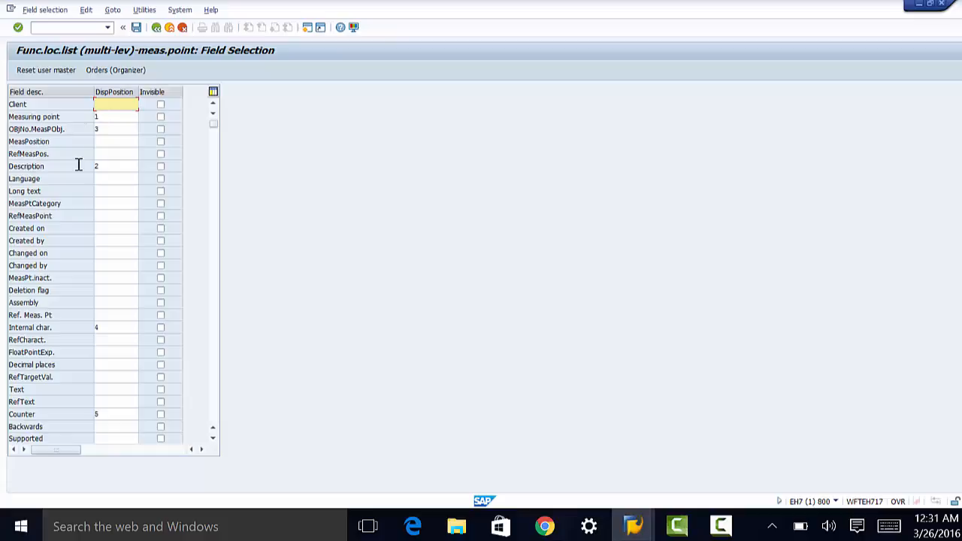
{"action": "mouse_move", "coordinate": [164, 302]}
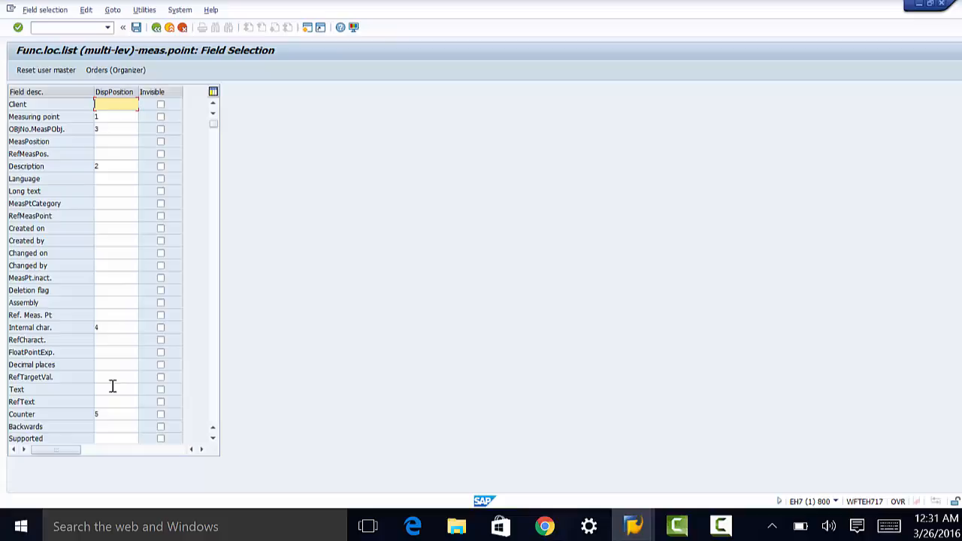
{"action": "mouse_move", "coordinate": [75, 302]}
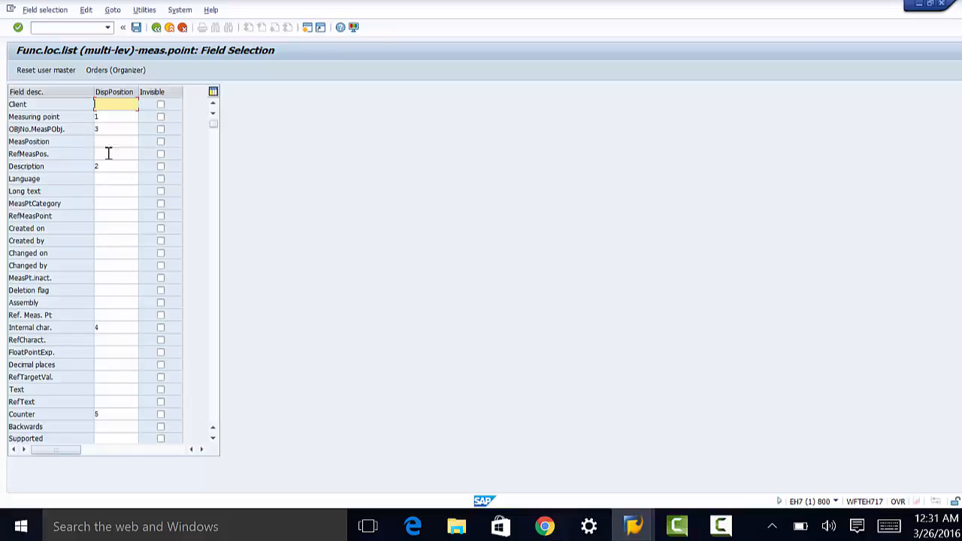
{"action": "mouse_move", "coordinate": [70, 141]}
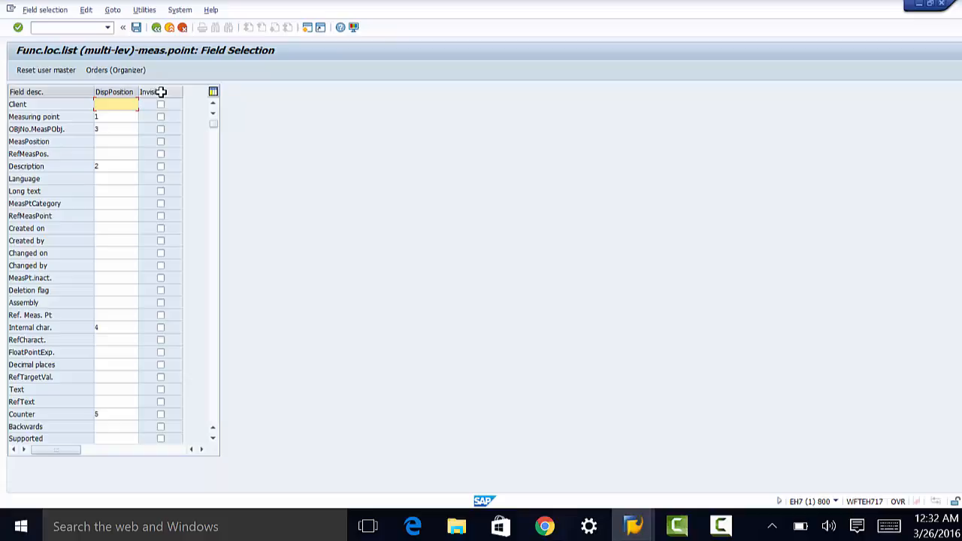
{"action": "left_click", "coordinate": [115, 104]}
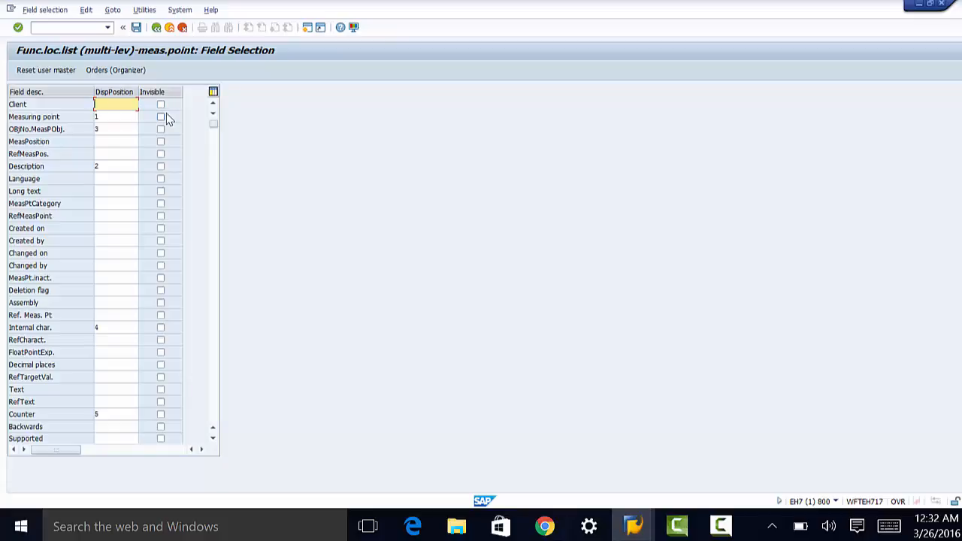
{"action": "mouse_move", "coordinate": [167, 143]}
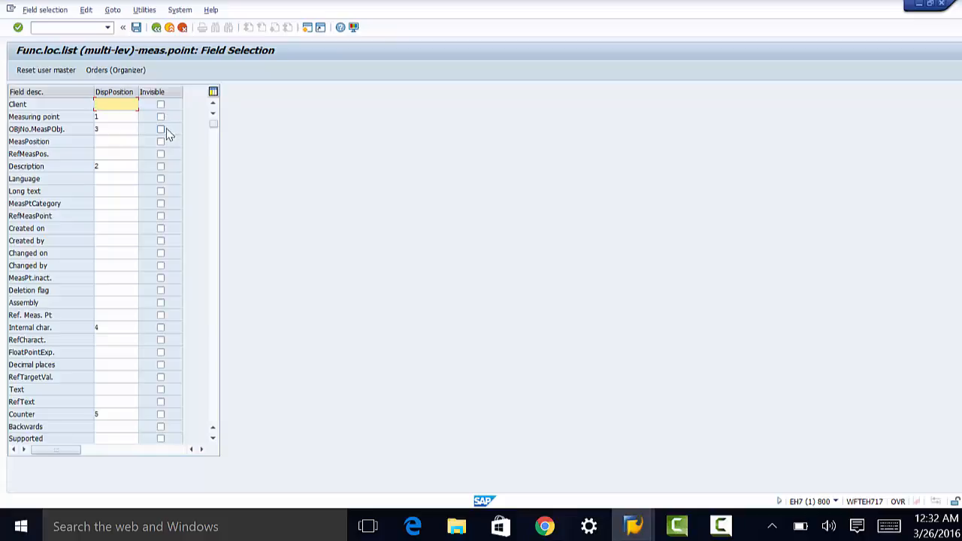
{"action": "mouse_move", "coordinate": [166, 135]}
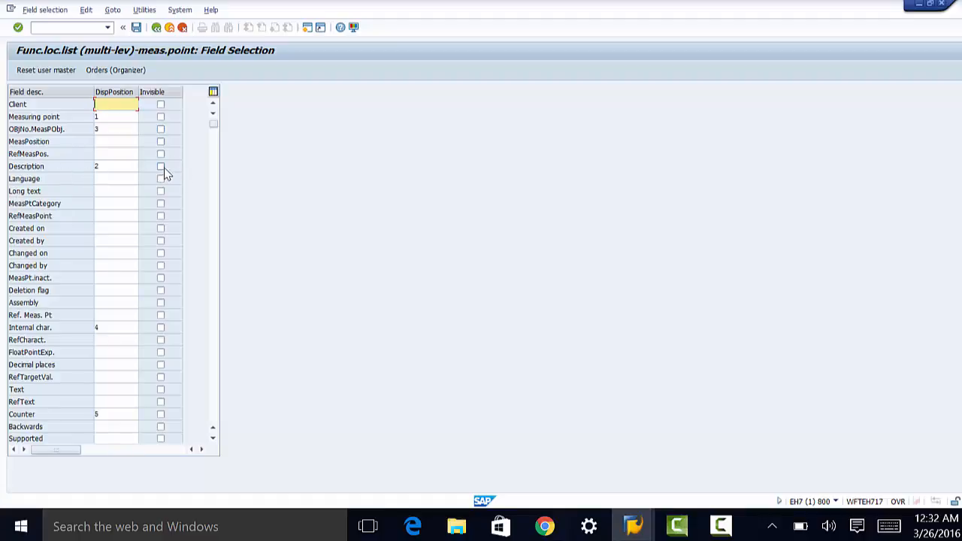
{"action": "left_click", "coordinate": [160, 167]}
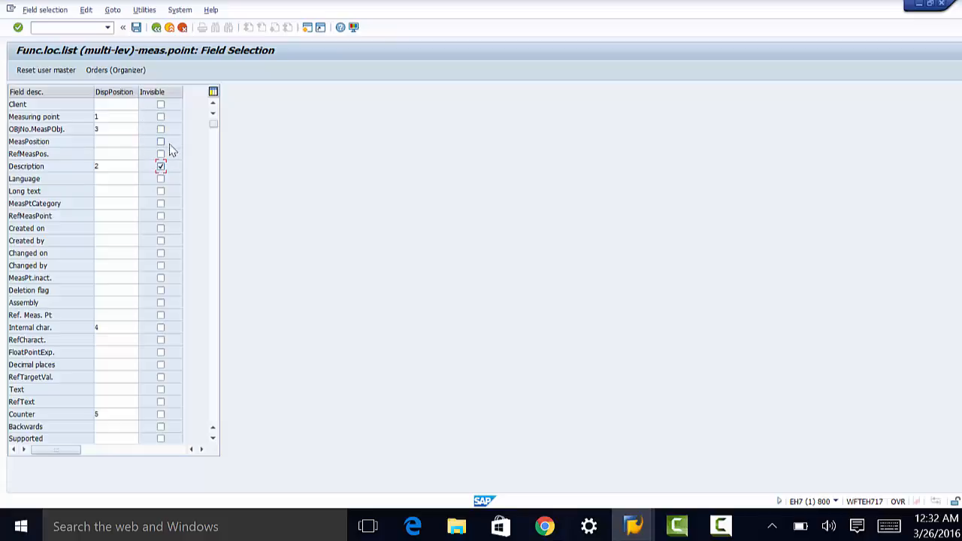
{"action": "mouse_move", "coordinate": [12, 174]}
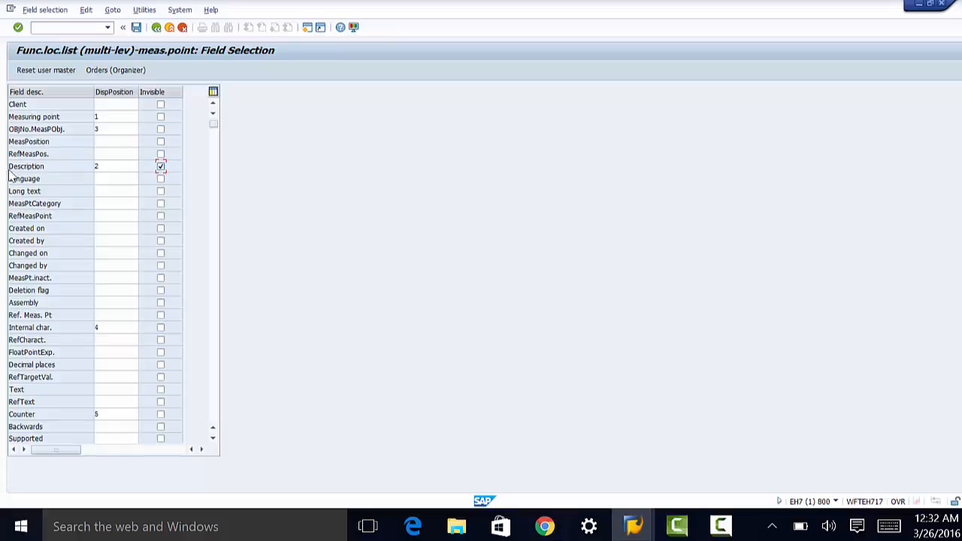
{"action": "mouse_move", "coordinate": [38, 169]}
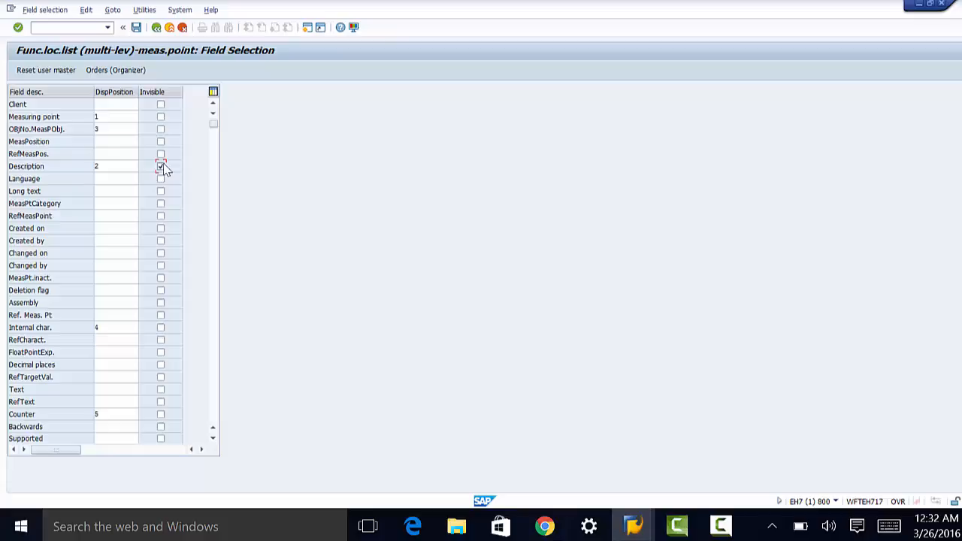
{"action": "left_click", "coordinate": [160, 166]}
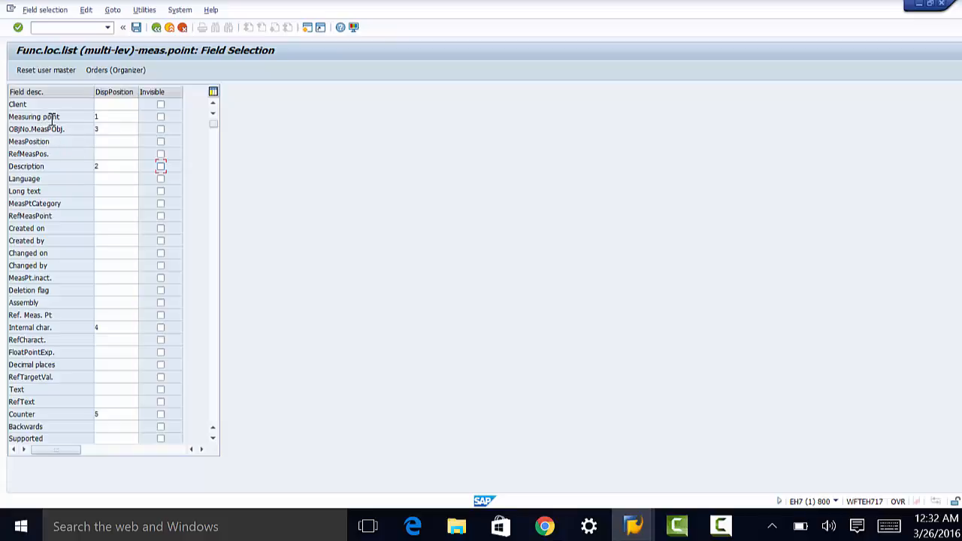
{"action": "mouse_move", "coordinate": [64, 117]}
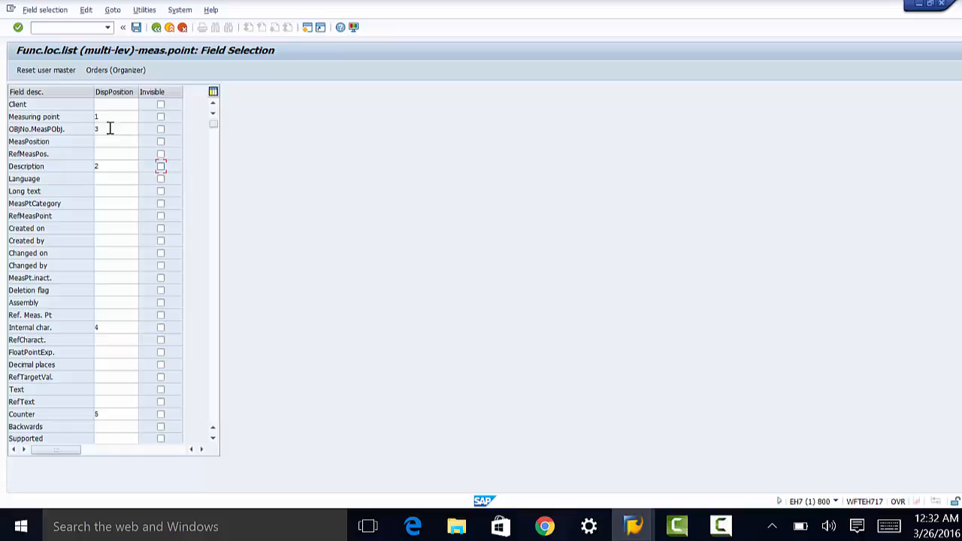
{"action": "mouse_move", "coordinate": [103, 115]}
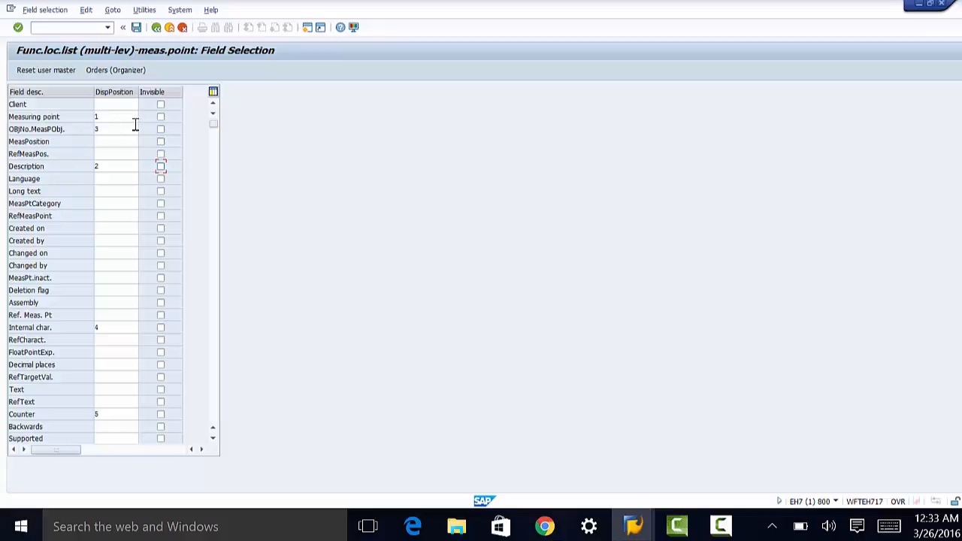
{"action": "scroll", "scroll_direction": "down", "scroll_amount": 3}
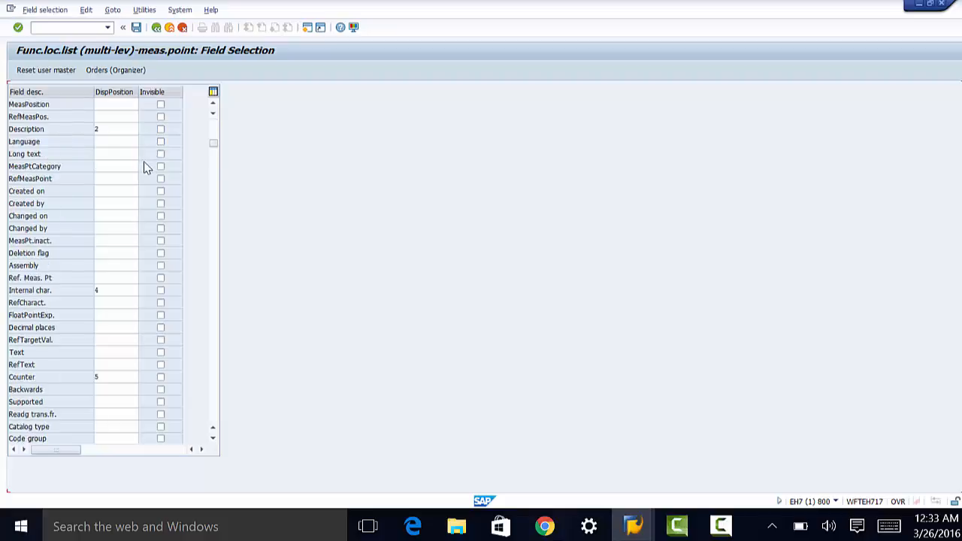
{"action": "scroll", "scroll_direction": "down", "scroll_amount": 3}
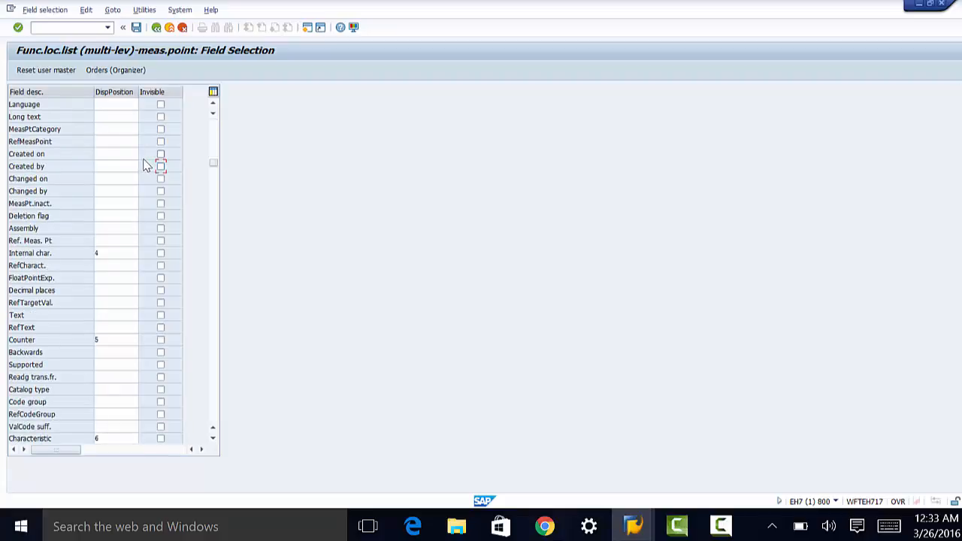
{"action": "mouse_move", "coordinate": [149, 160]}
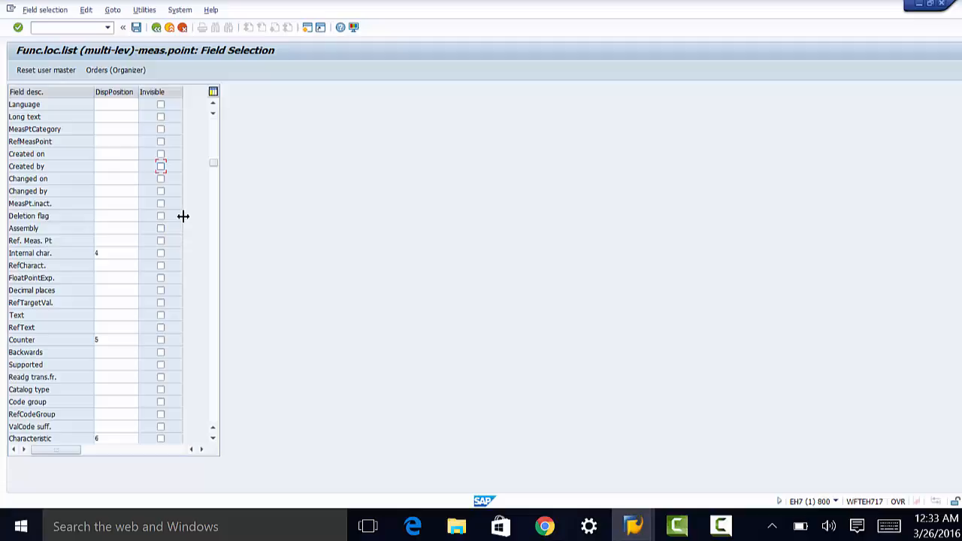
{"action": "mouse_move", "coordinate": [183, 221]}
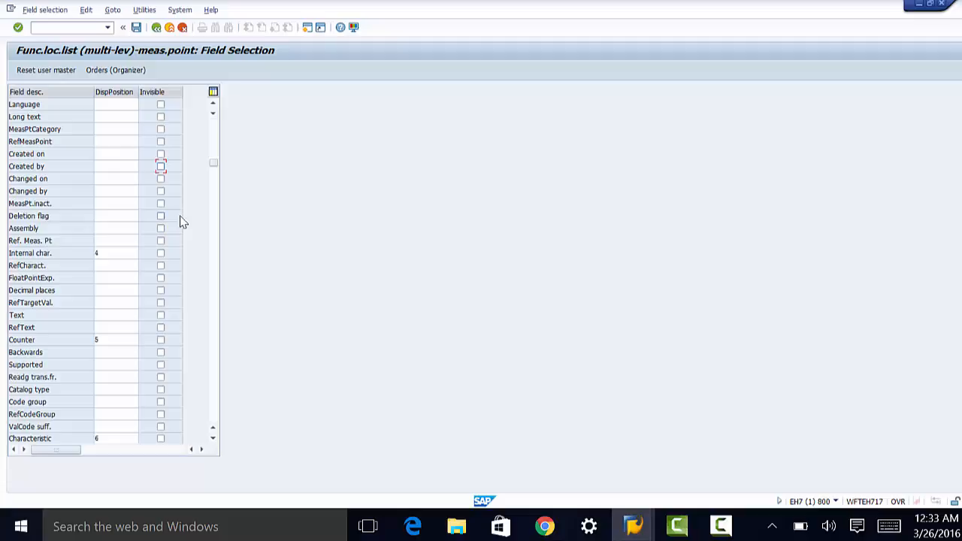